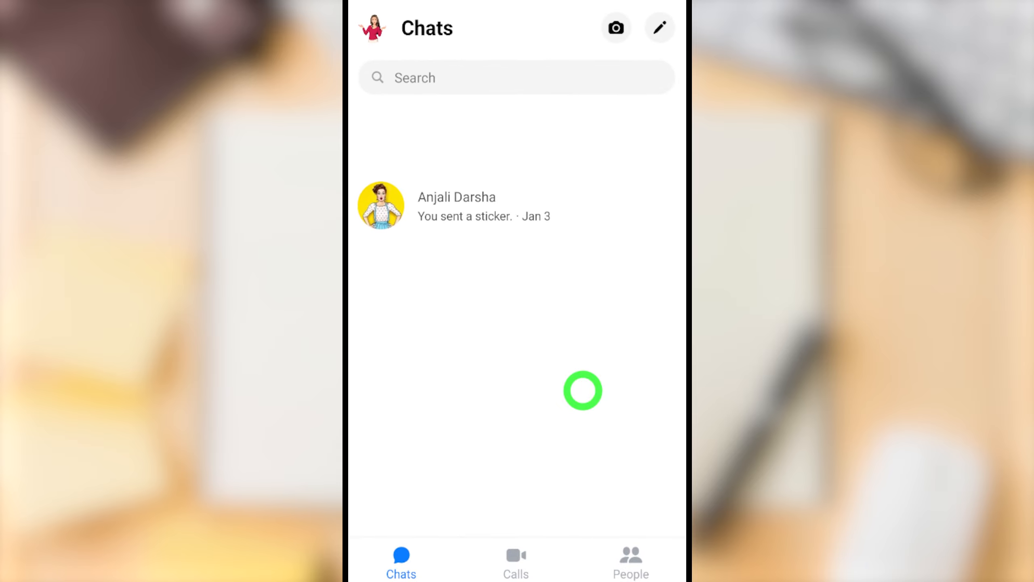
- Open Account settings from the profile picture's Me menu in Chats
{"action": "left_click", "coordinate": [373, 28]}
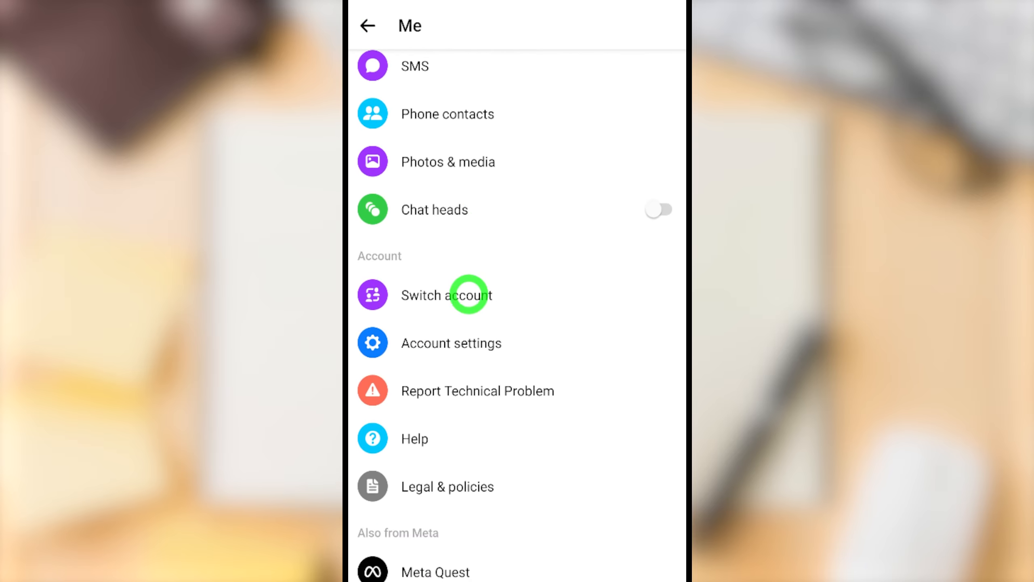
{"action": "left_click", "coordinate": [451, 343]}
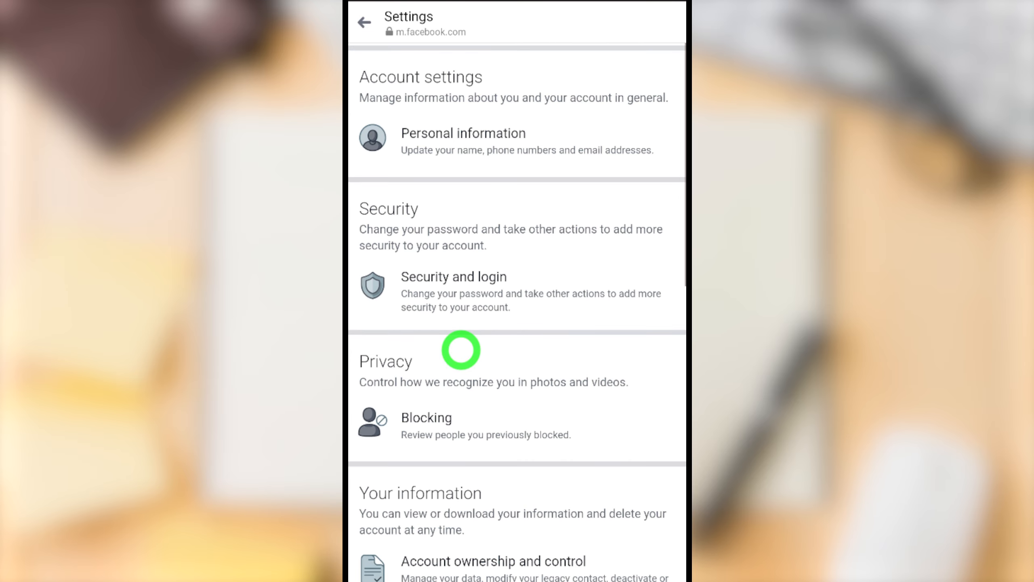
- Reach Deactivation and deletion under Account ownership and control
{"action": "scroll", "scroll_direction": "down", "scroll_amount": 3}
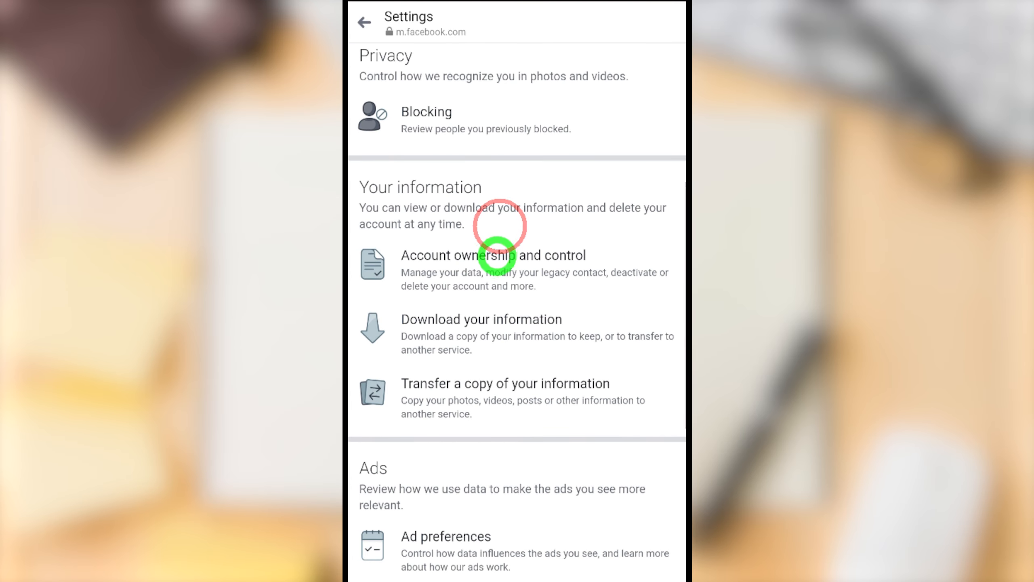
{"action": "left_click", "coordinate": [495, 260]}
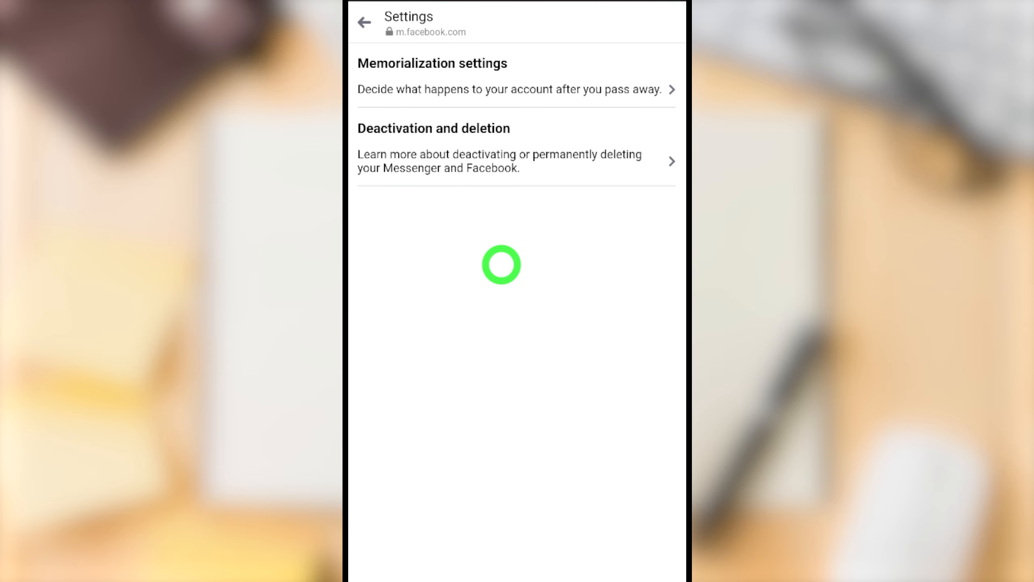
{"action": "left_click", "coordinate": [499, 153]}
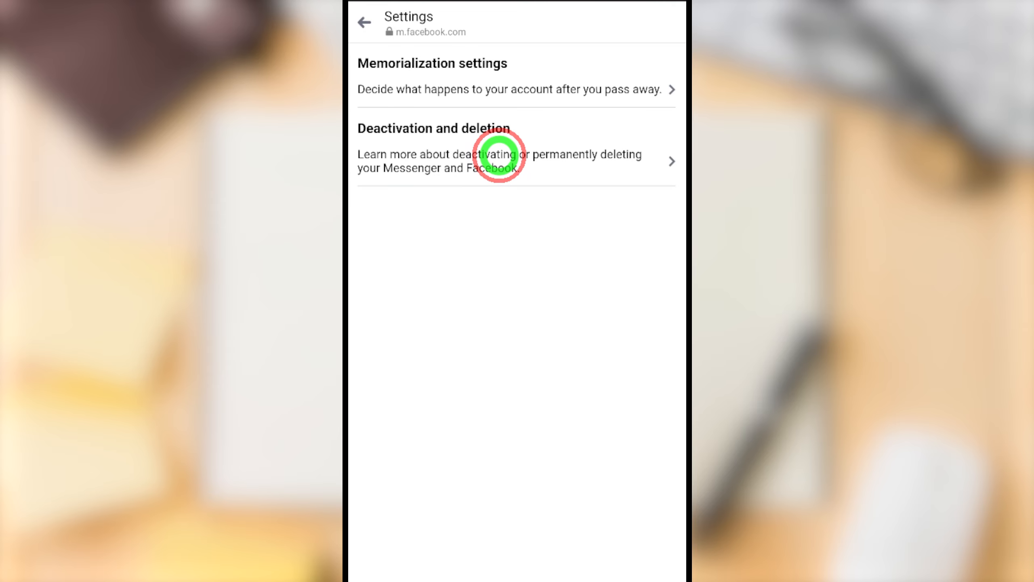
{"action": "left_click", "coordinate": [502, 155]}
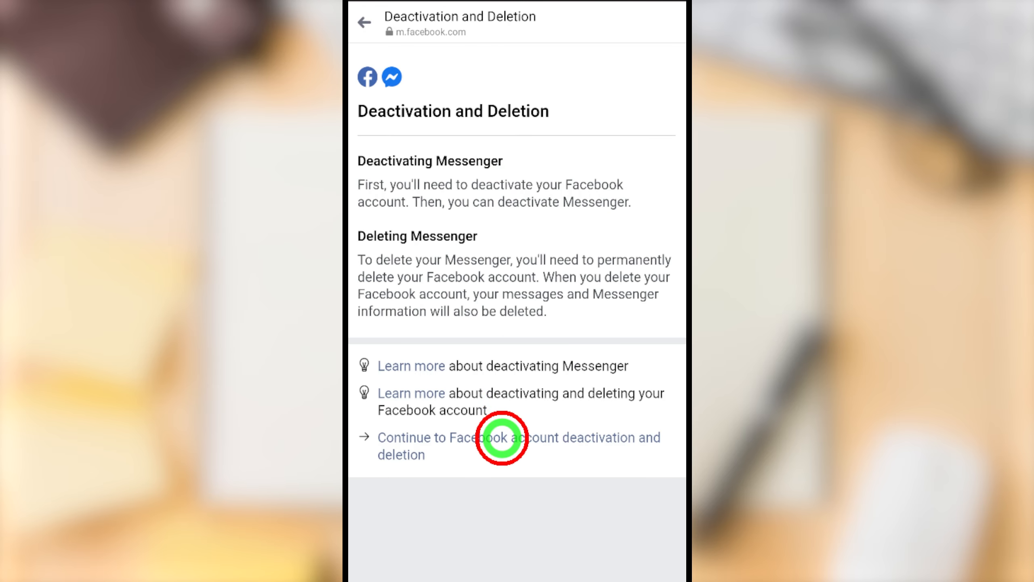
- Select Delete account rather than deactivation and continue to account deletion
{"action": "left_click", "coordinate": [504, 442]}
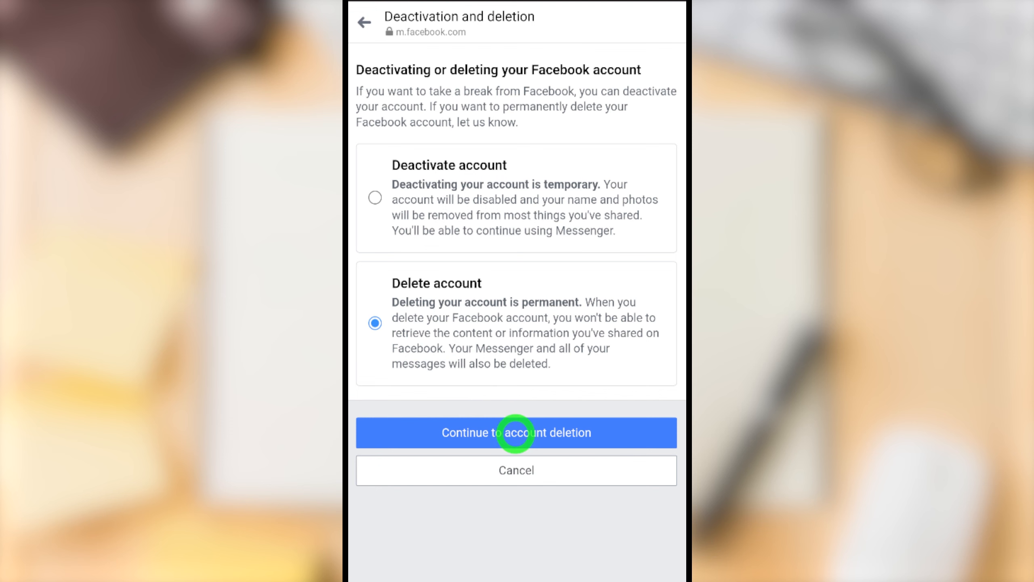
{"action": "left_click", "coordinate": [517, 432]}
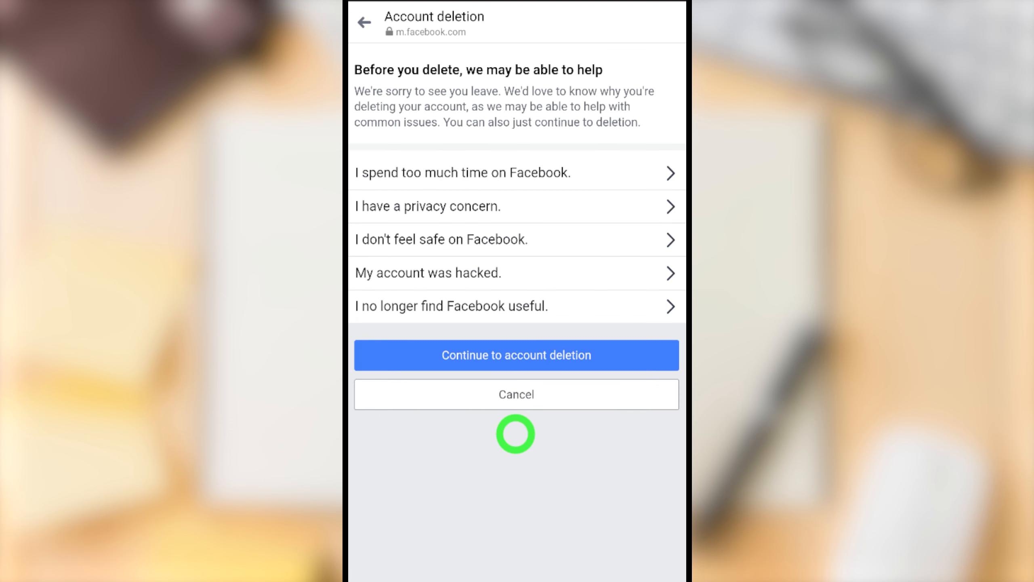
- Skip the reasons for leaving and start deleting the account
{"action": "left_click", "coordinate": [516, 355]}
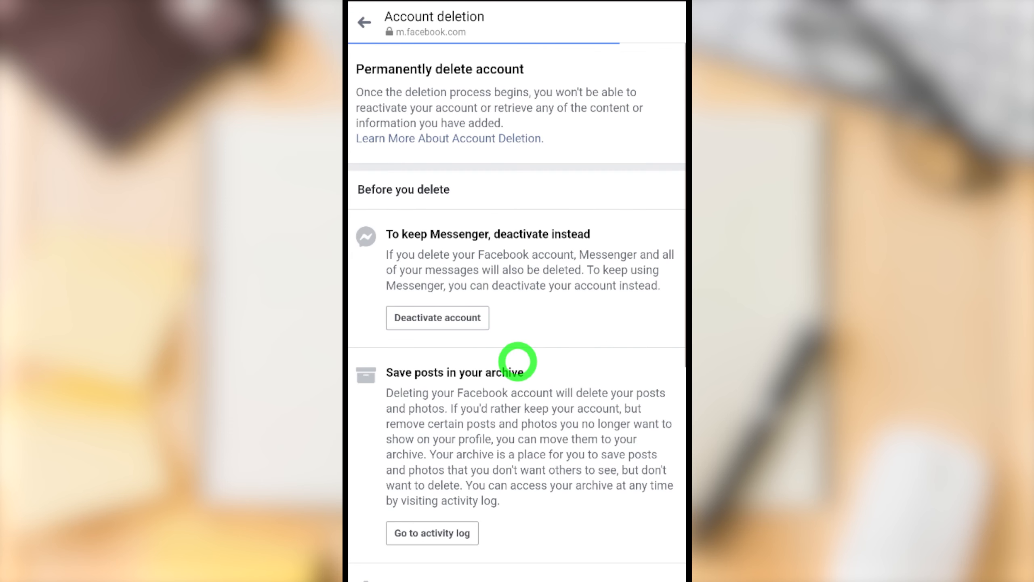
{"action": "scroll", "scroll_direction": "down", "scroll_amount": 3}
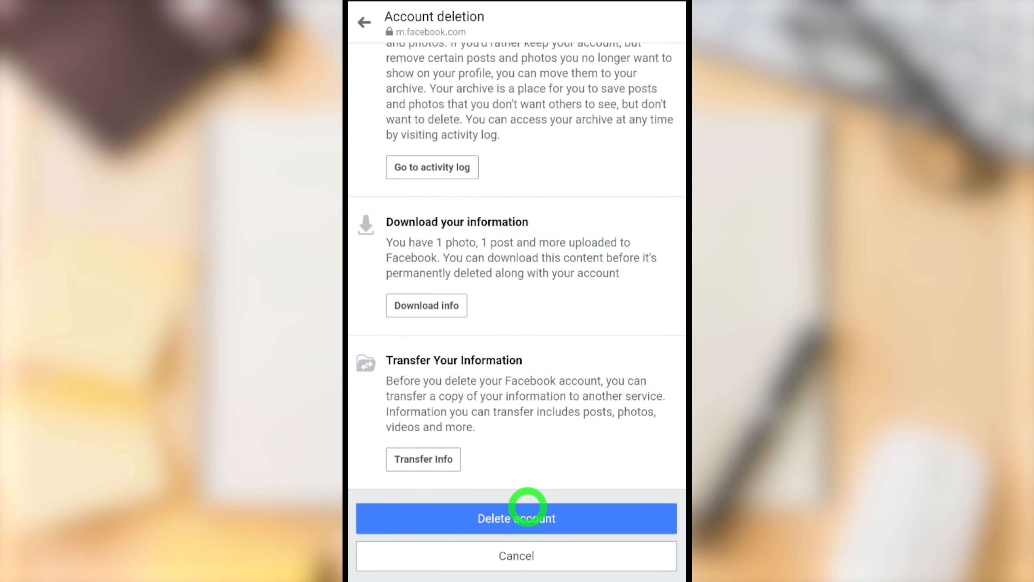
{"action": "left_click", "coordinate": [526, 518]}
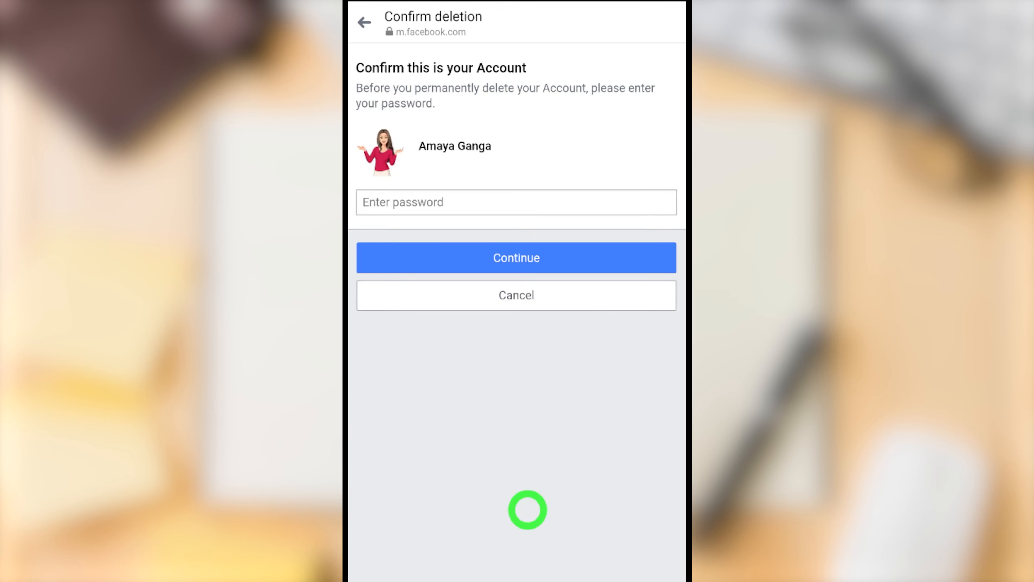
- Confirm with the account password and submit the permanent deletion
{"action": "left_click", "coordinate": [499, 206]}
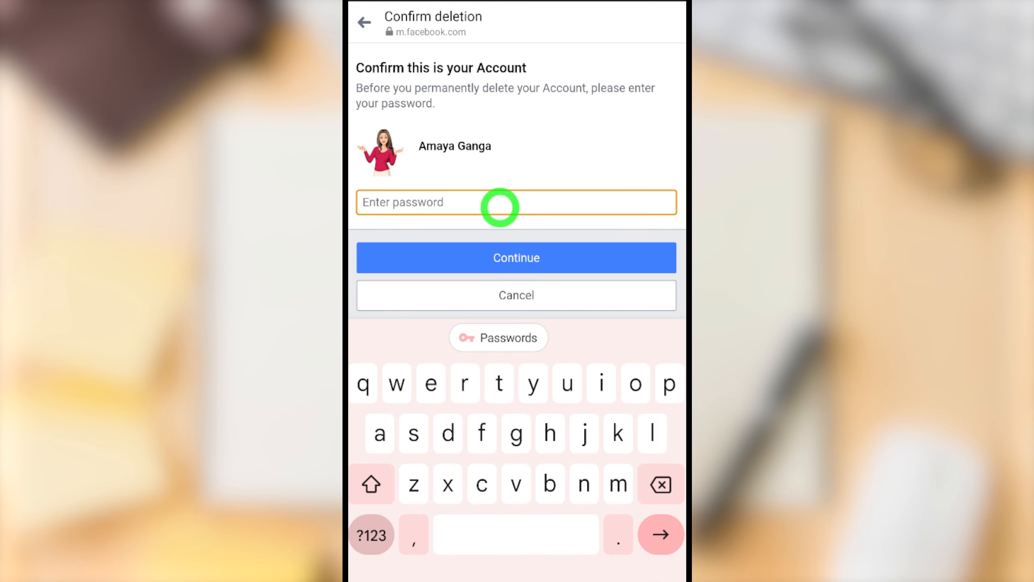
{"action": "left_click", "coordinate": [516, 258]}
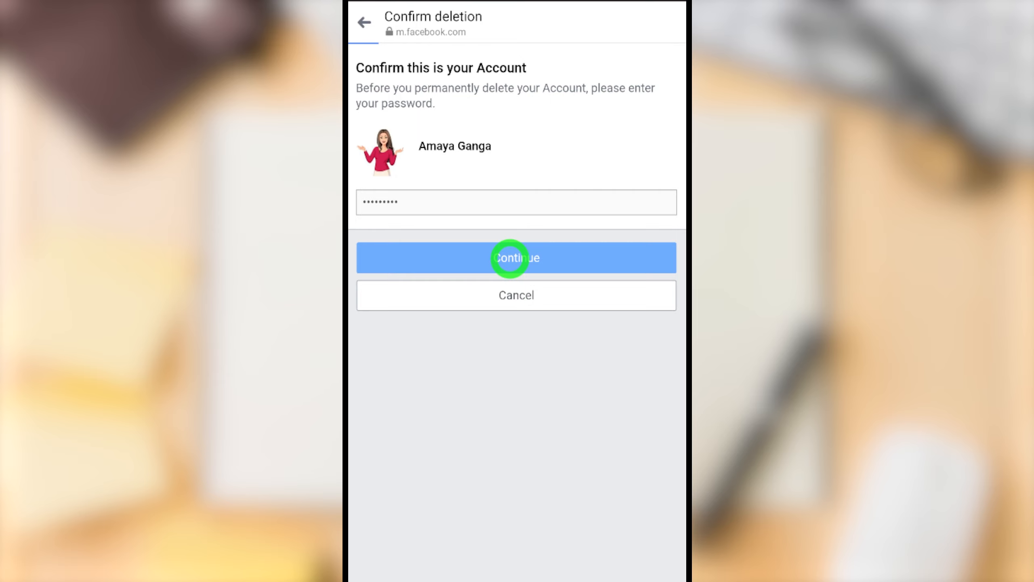
{"action": "left_click", "coordinate": [516, 258]}
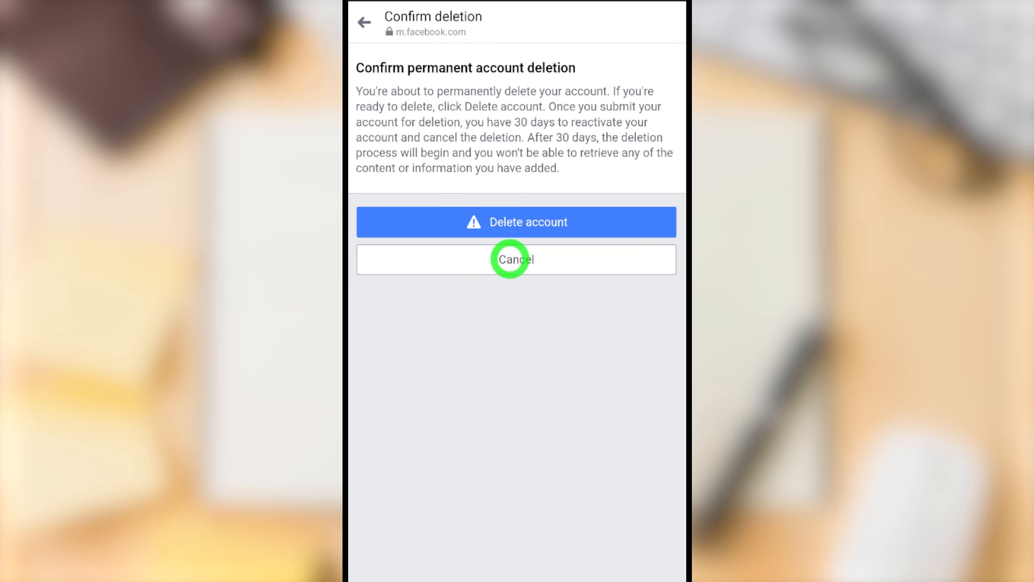
{"action": "mouse_move", "coordinate": [516, 223]}
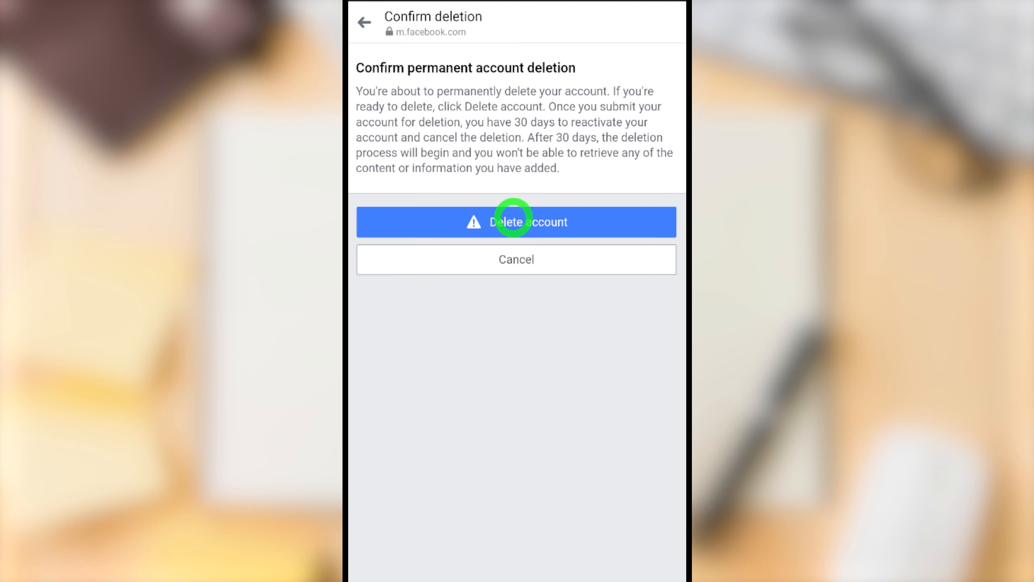
{"action": "left_click", "coordinate": [516, 222]}
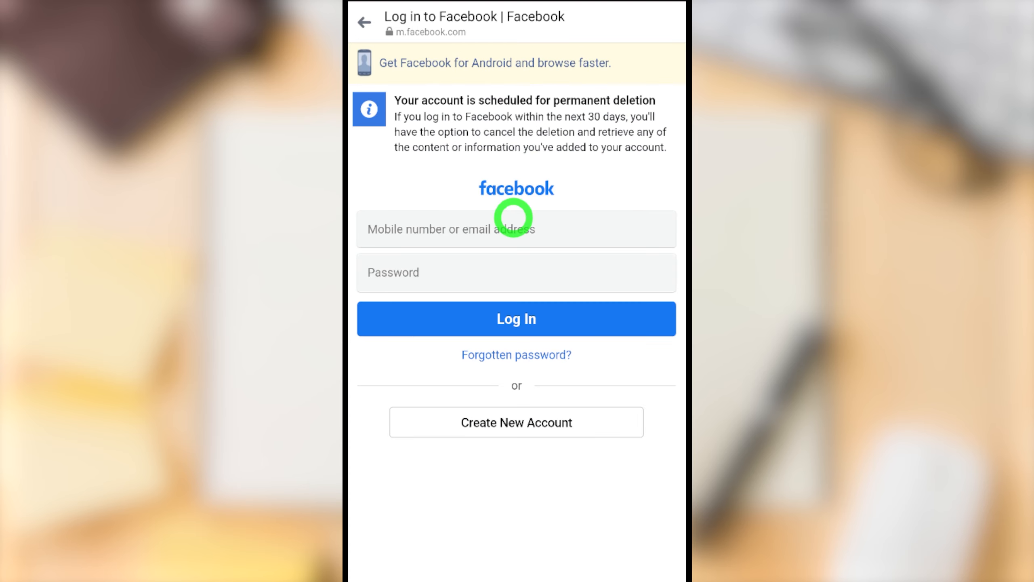